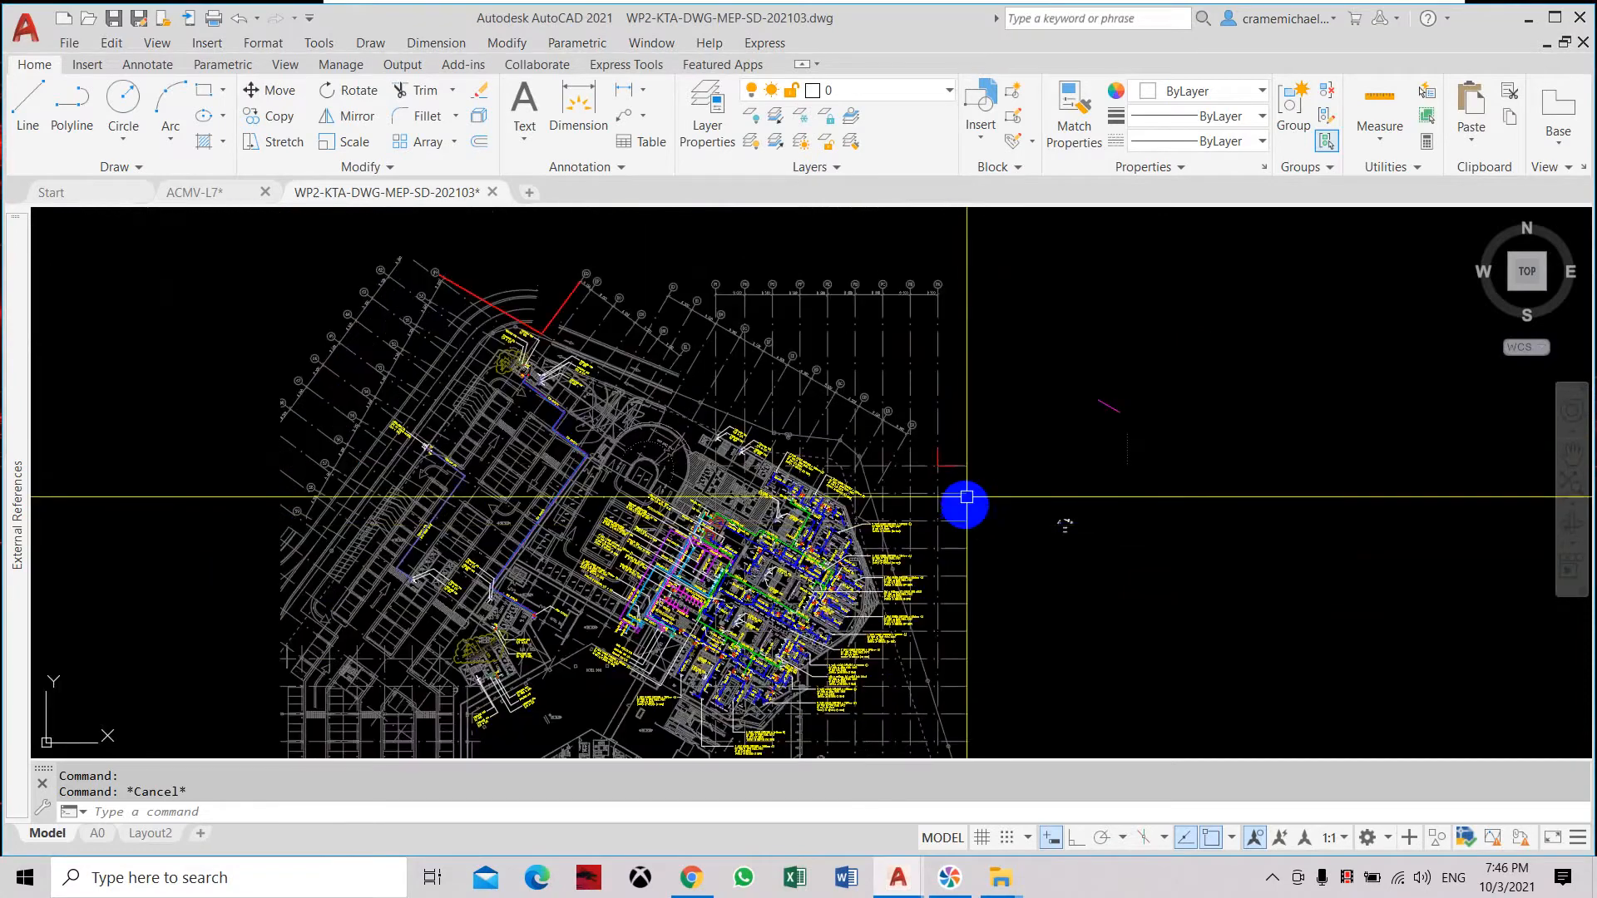
Start the Erase command (E) on the floor plan, then cancel without erasing anything.
click(965, 499)
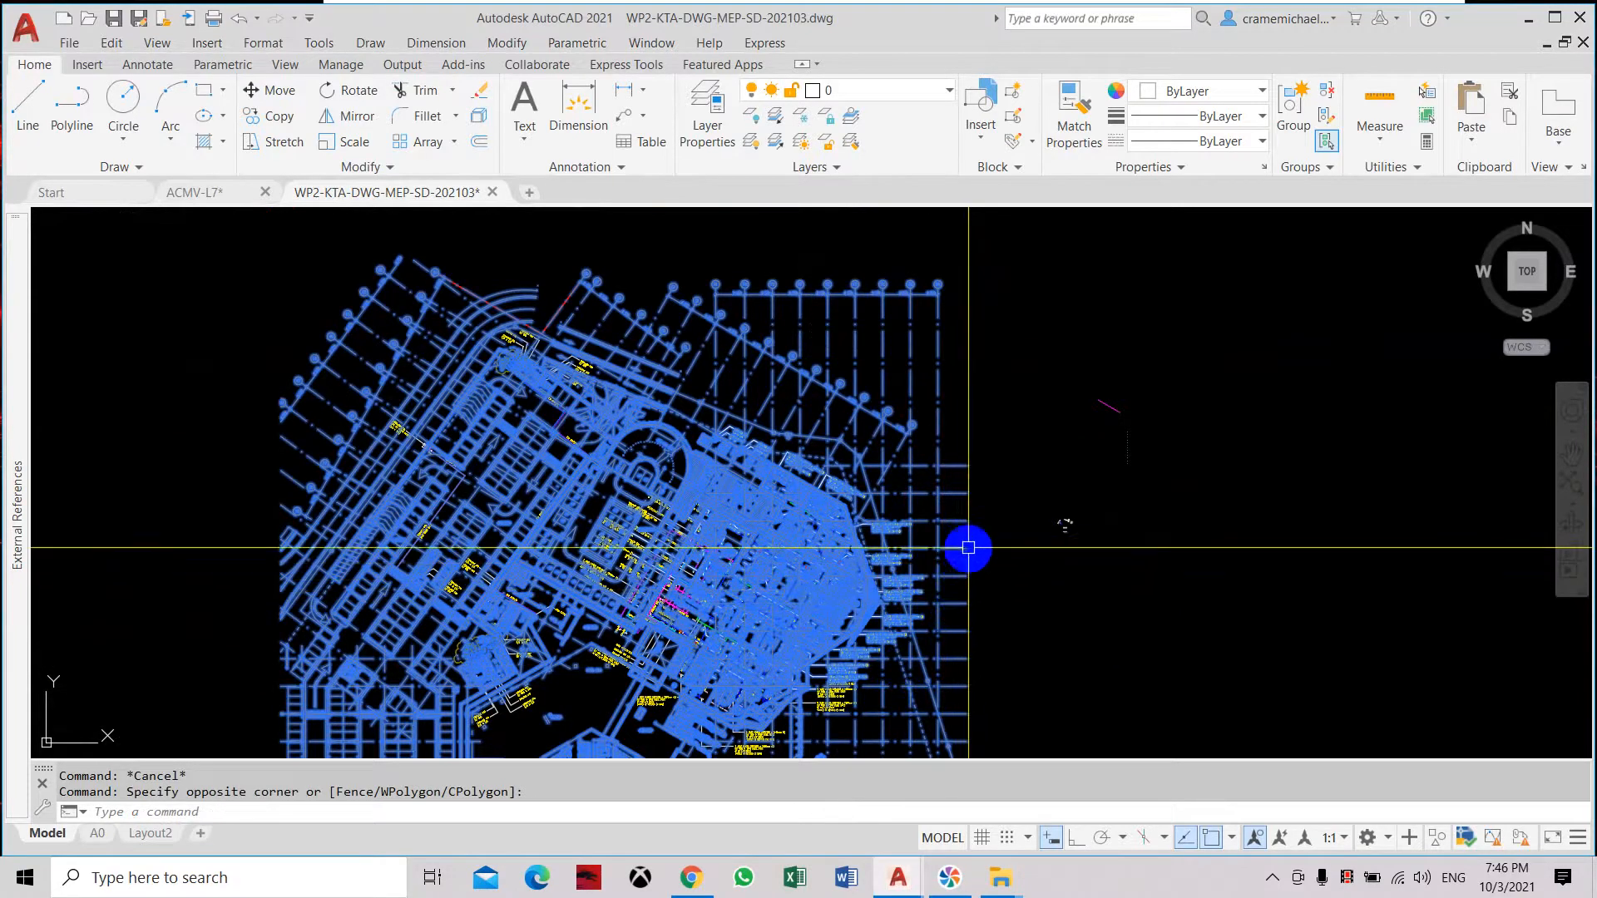
mouse_move(999, 589)
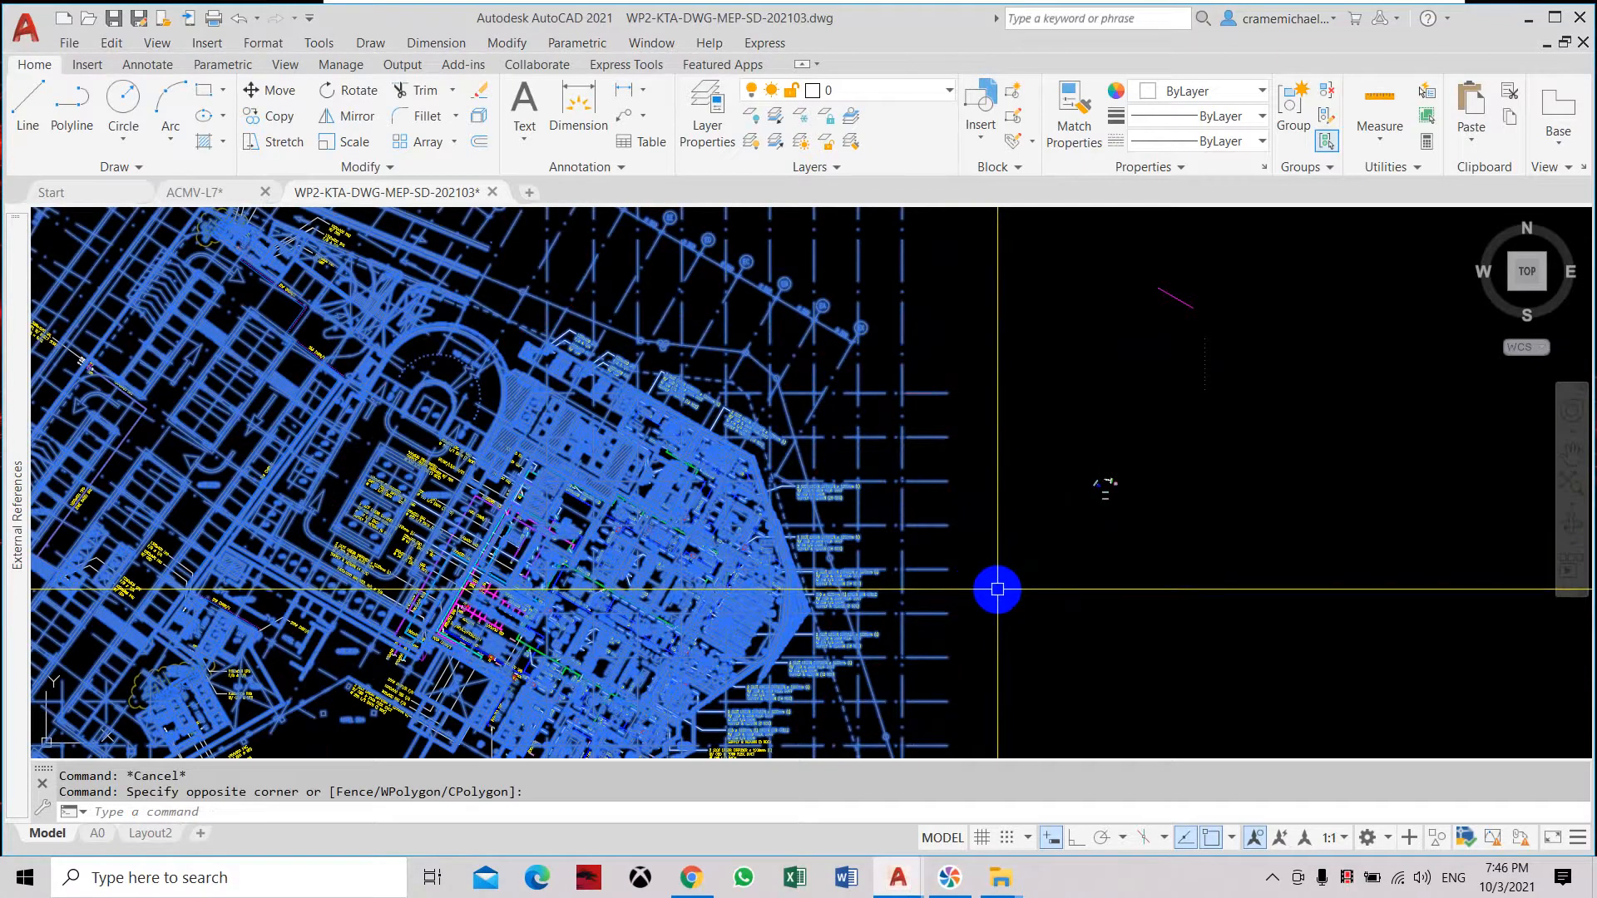
scroll(down, 3)
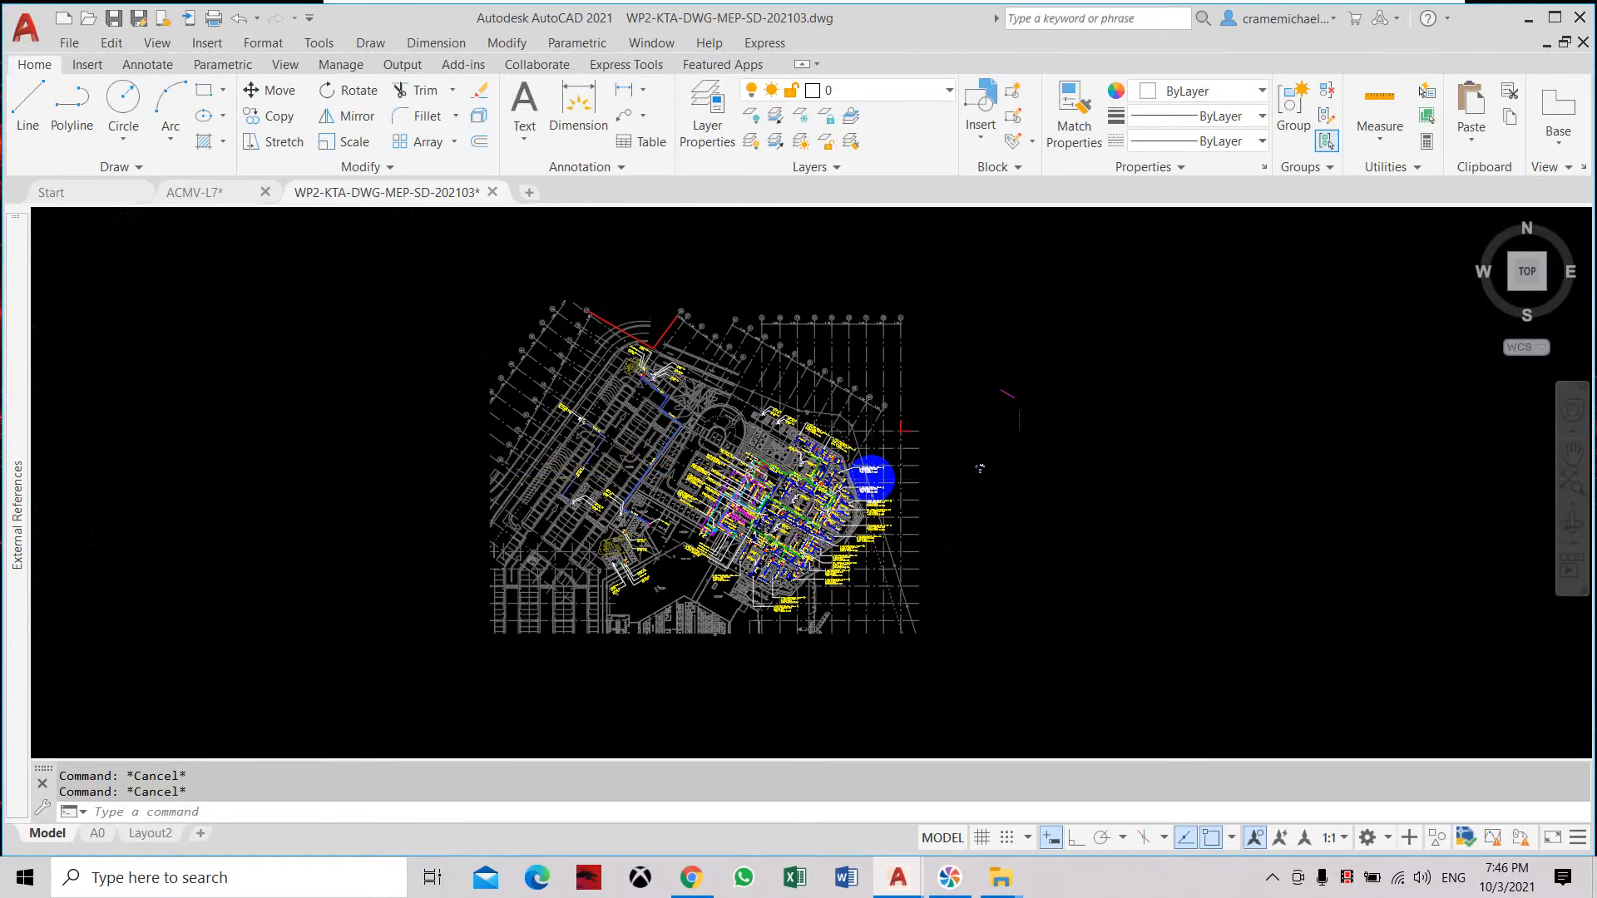
scroll(up, 3)
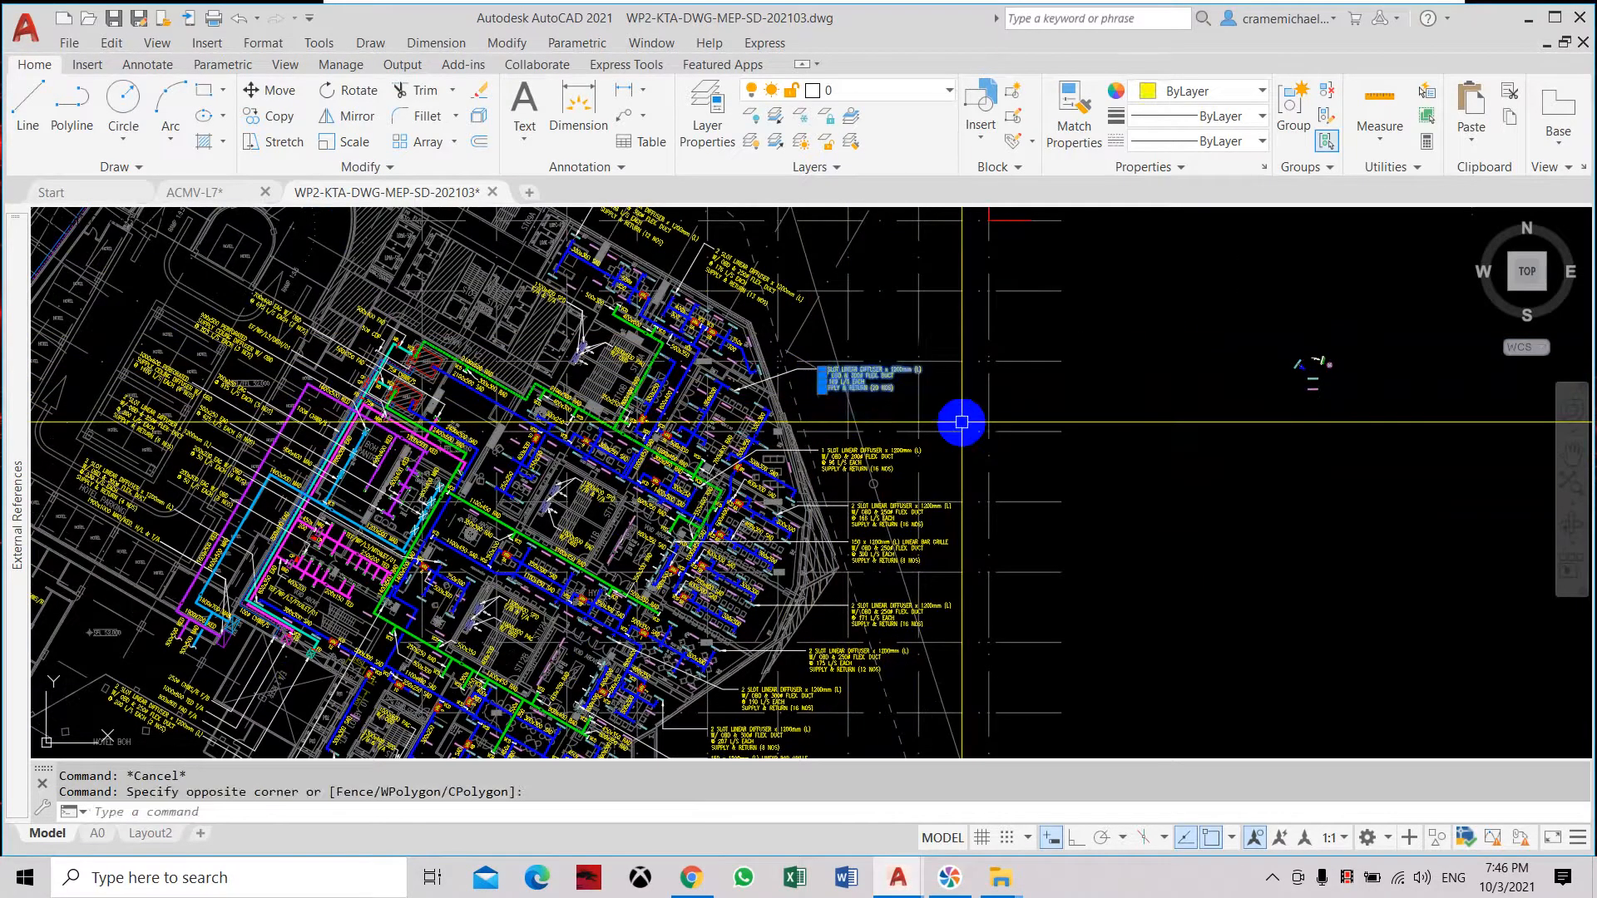
mouse_move(850, 439)
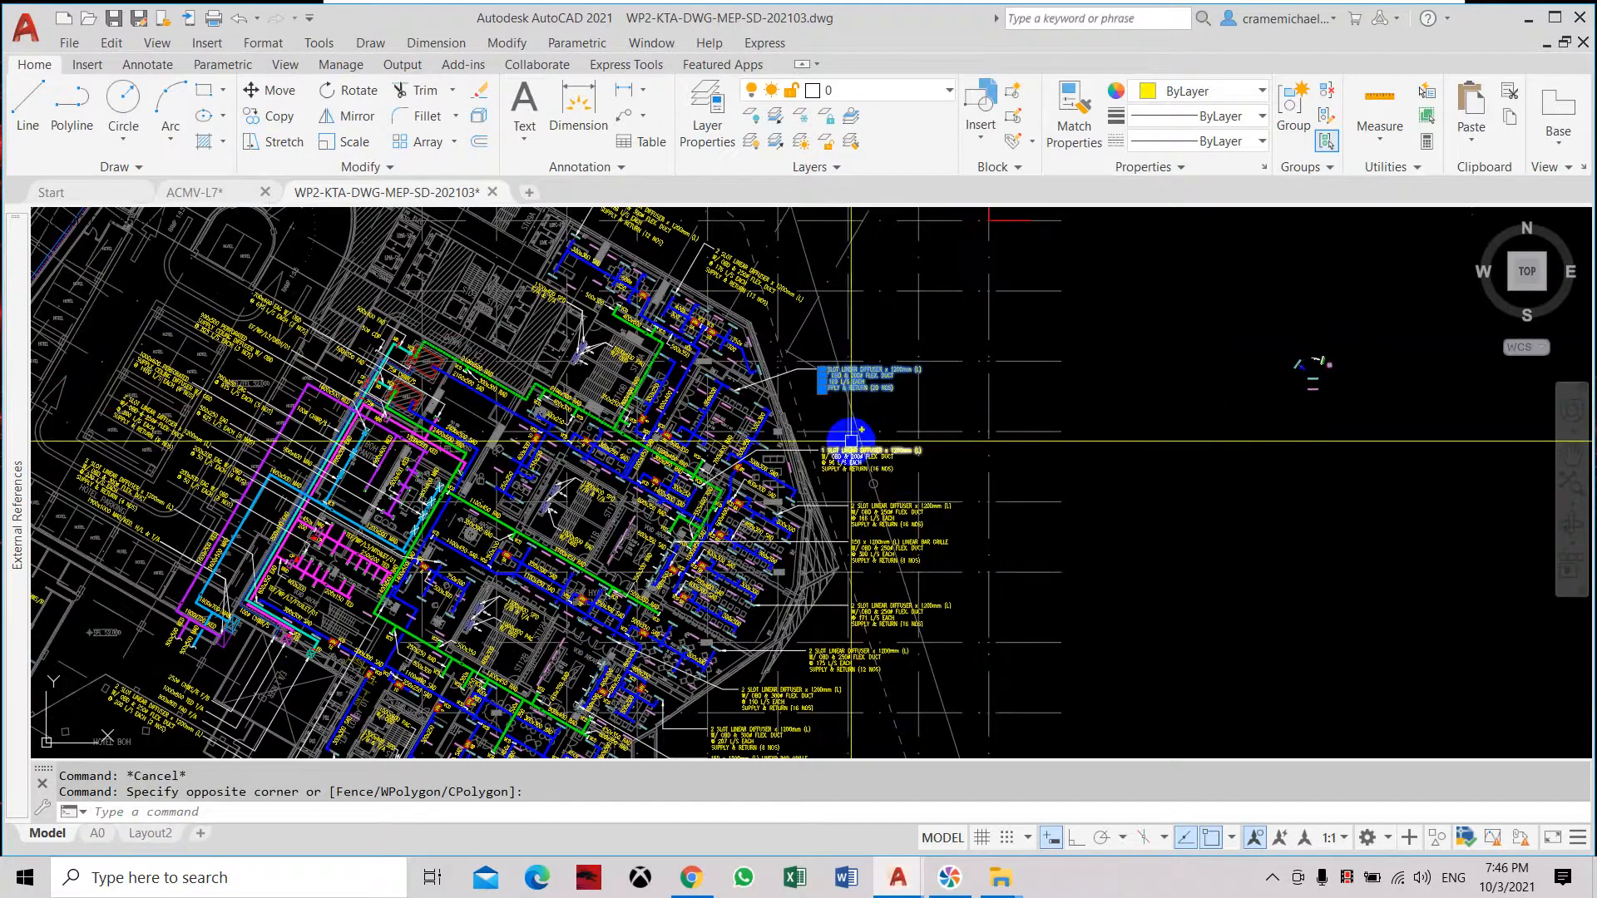
text(E)
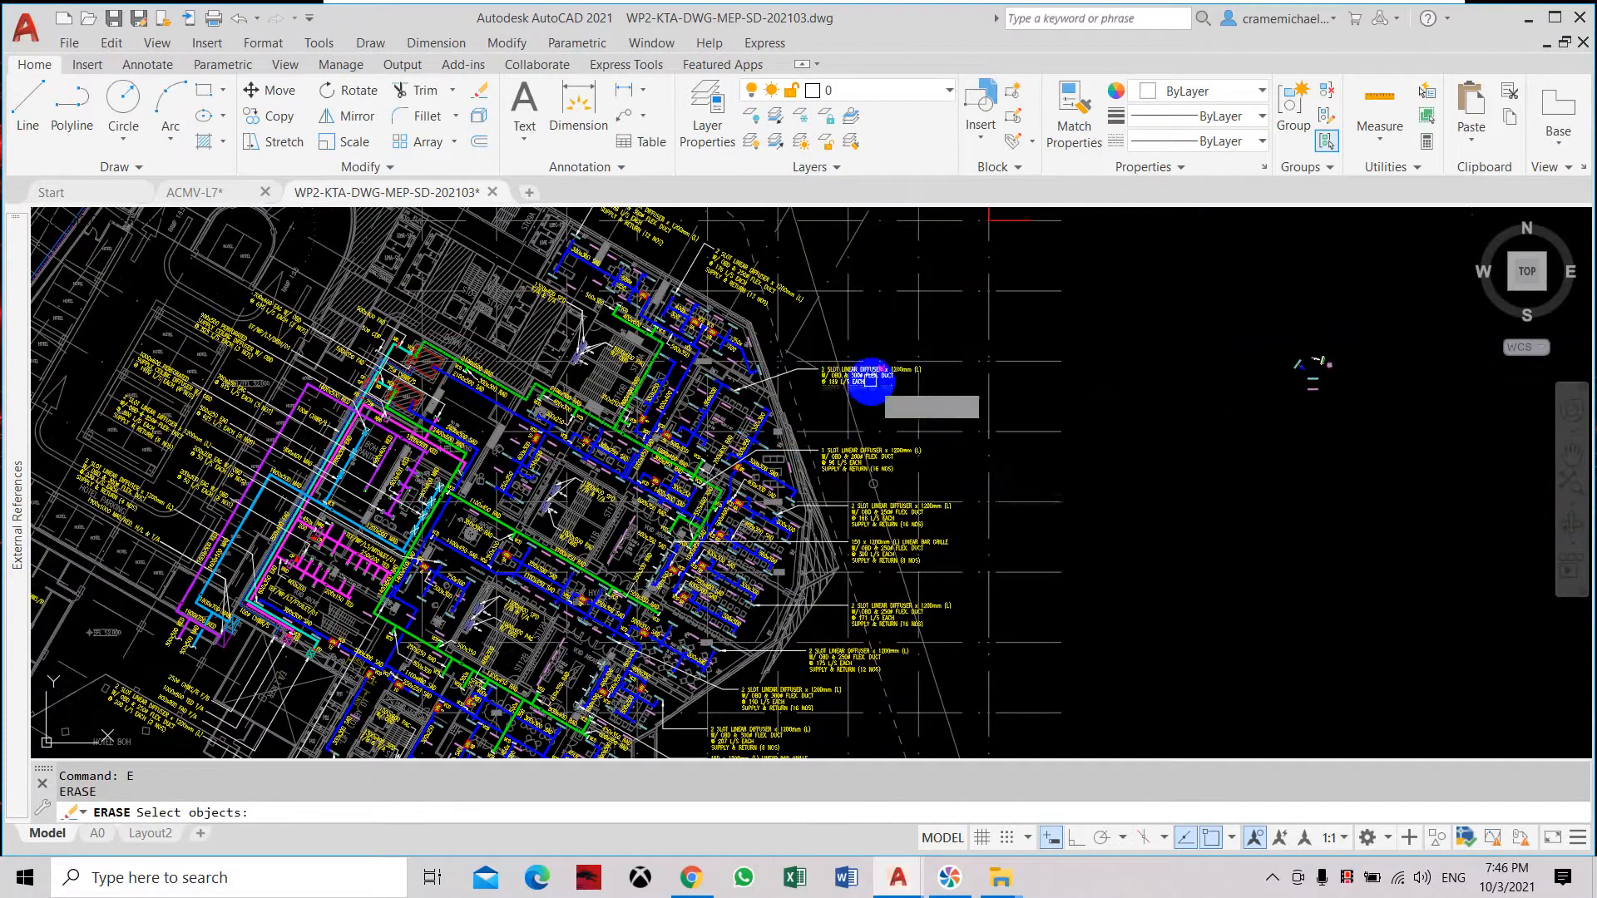
click(845, 357)
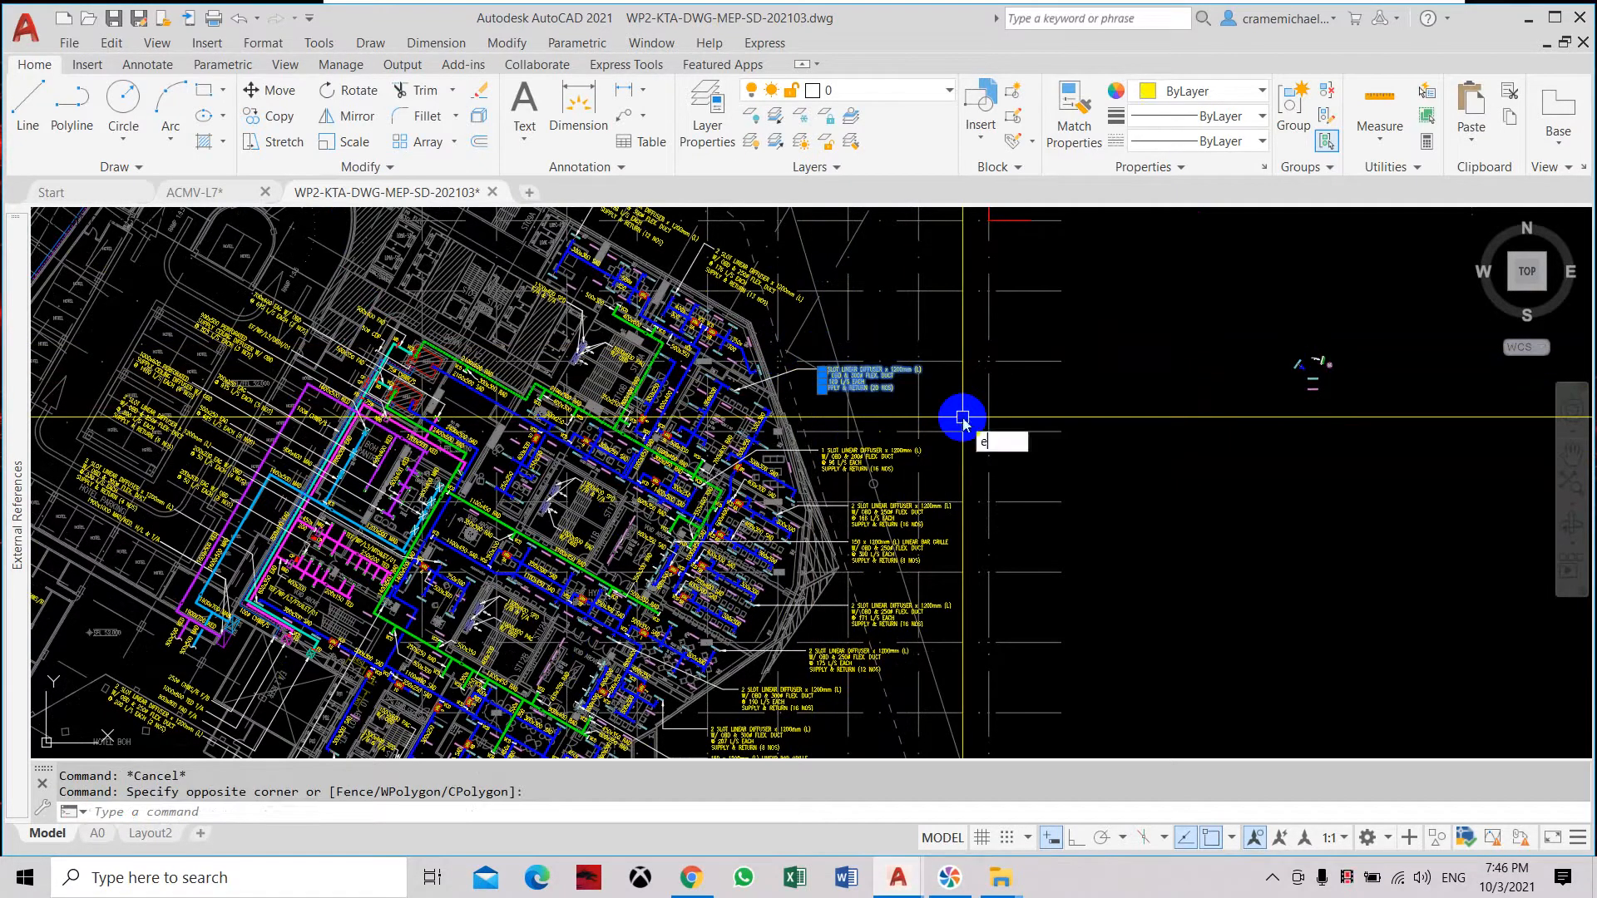
key(Return)
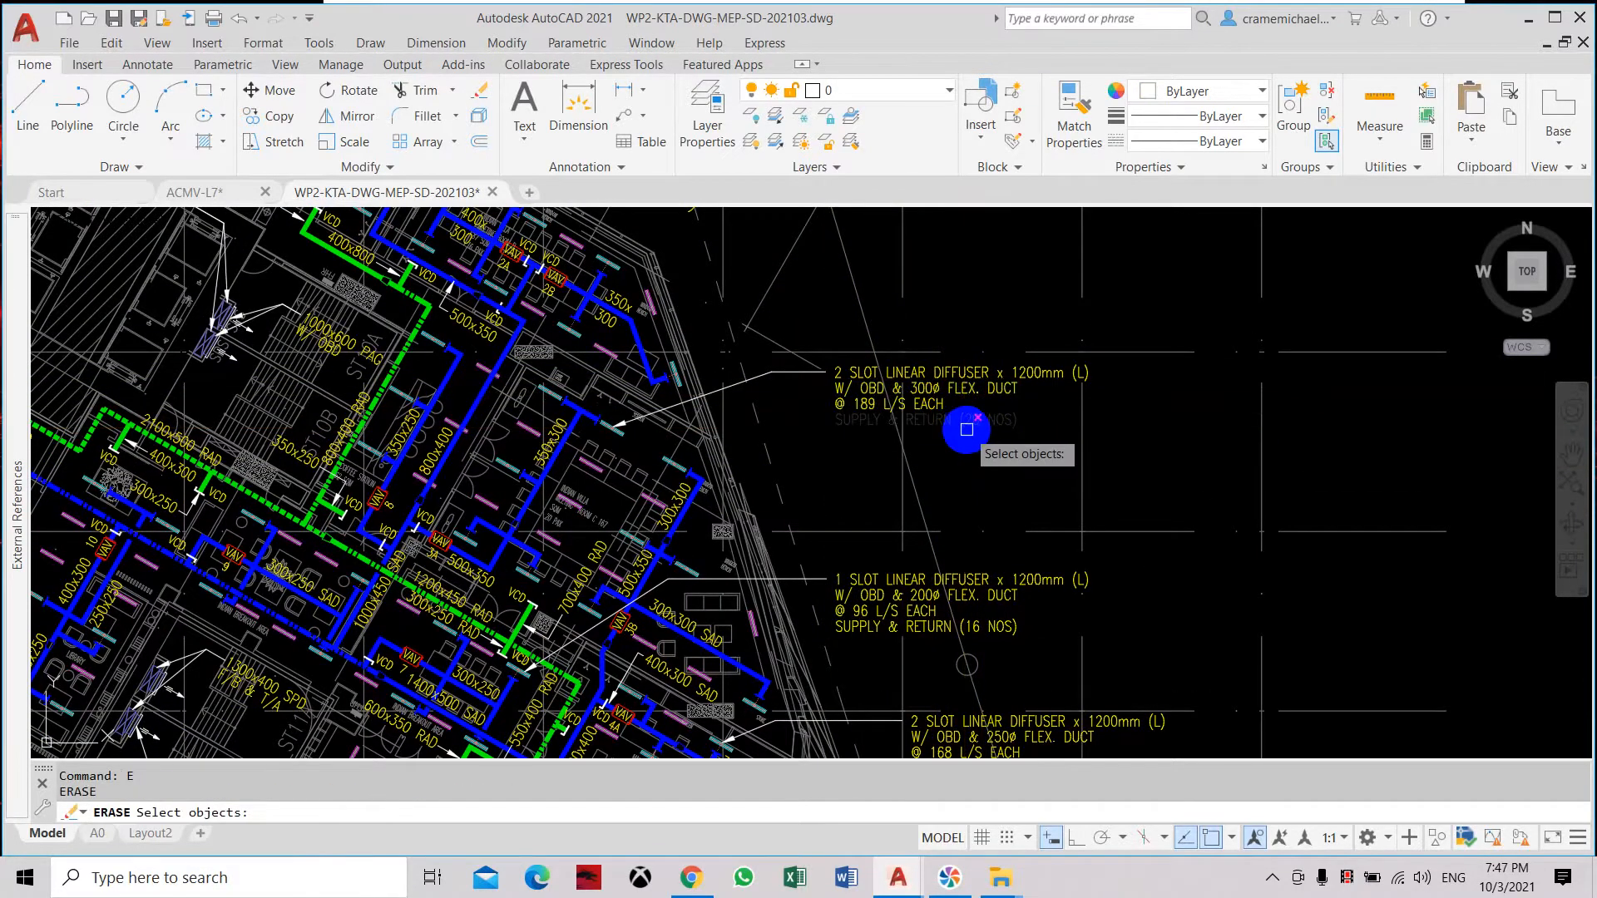
key(Escape)
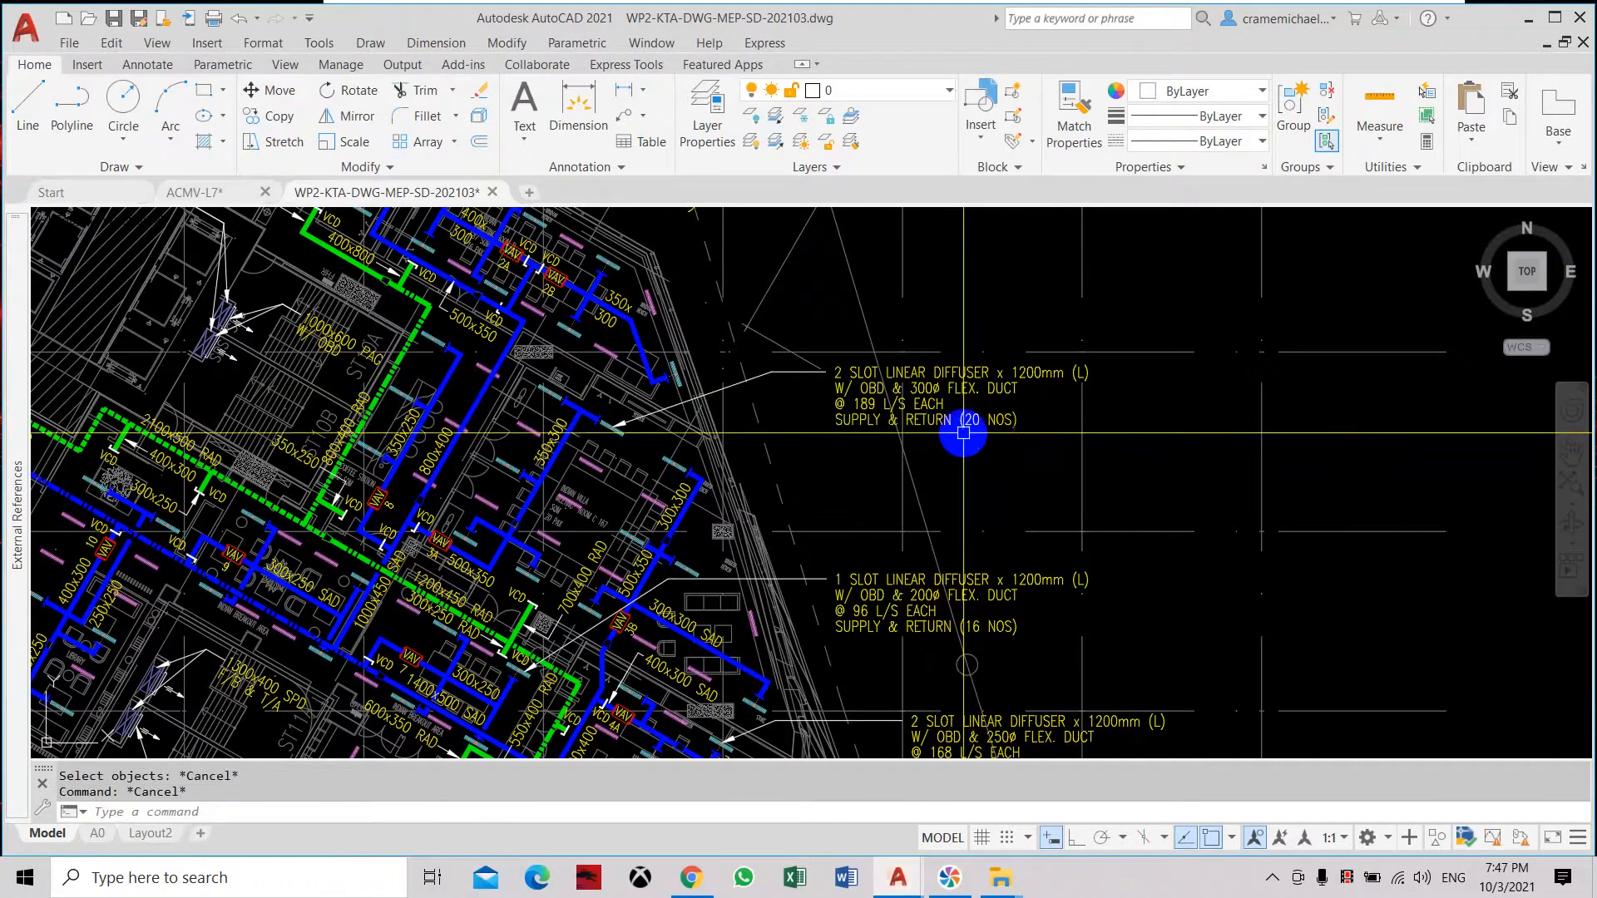
scroll(down, 3)
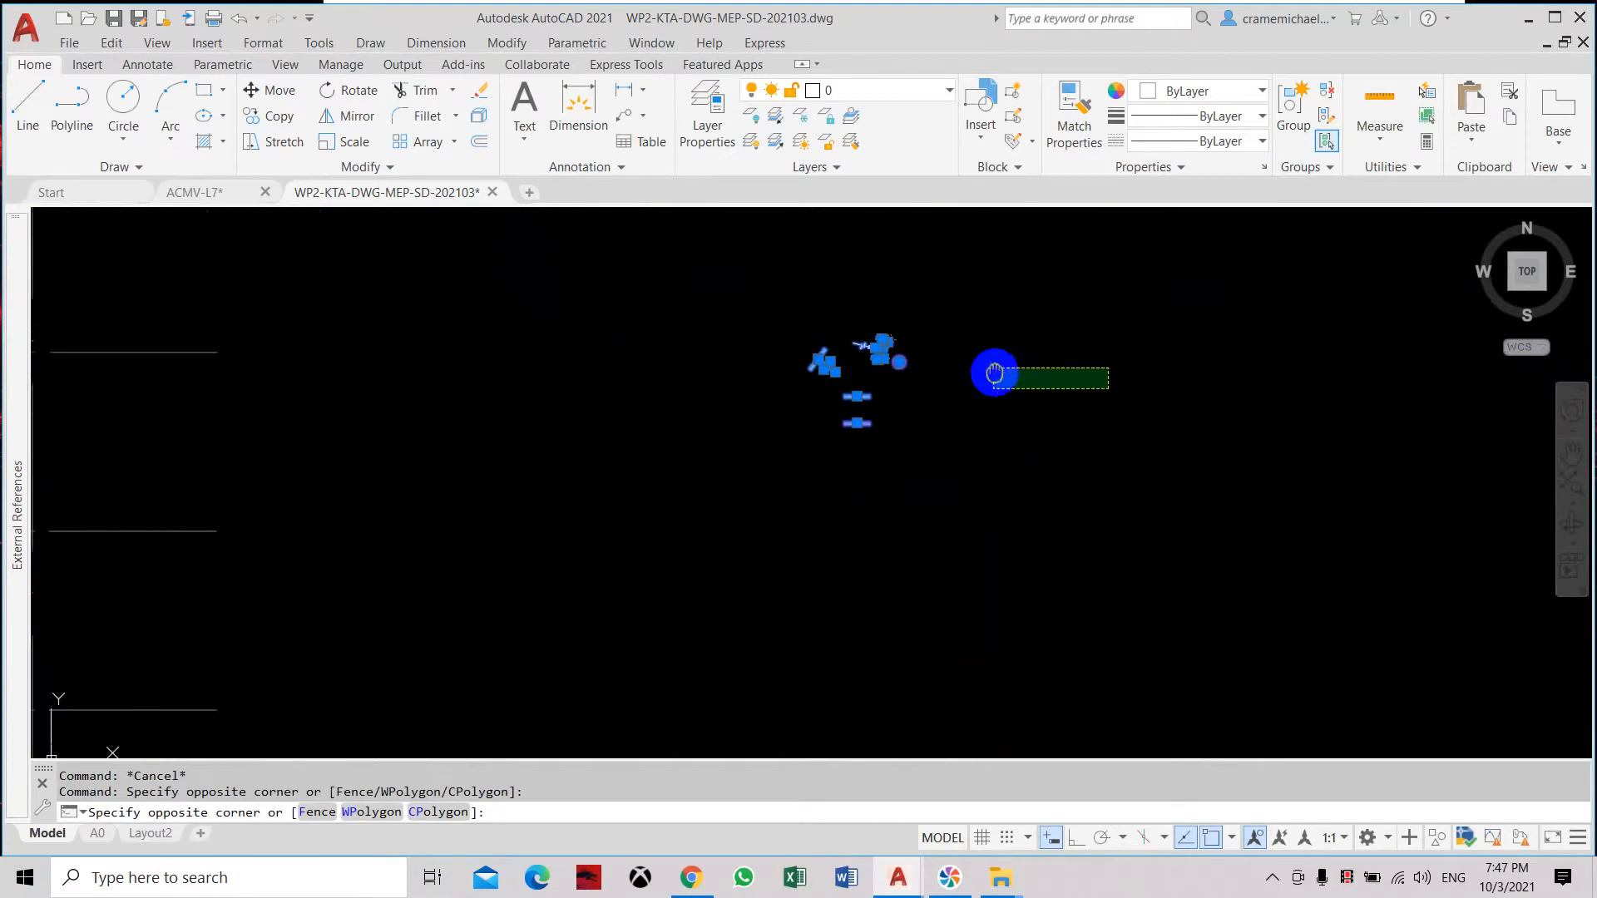
mouse_move(993, 484)
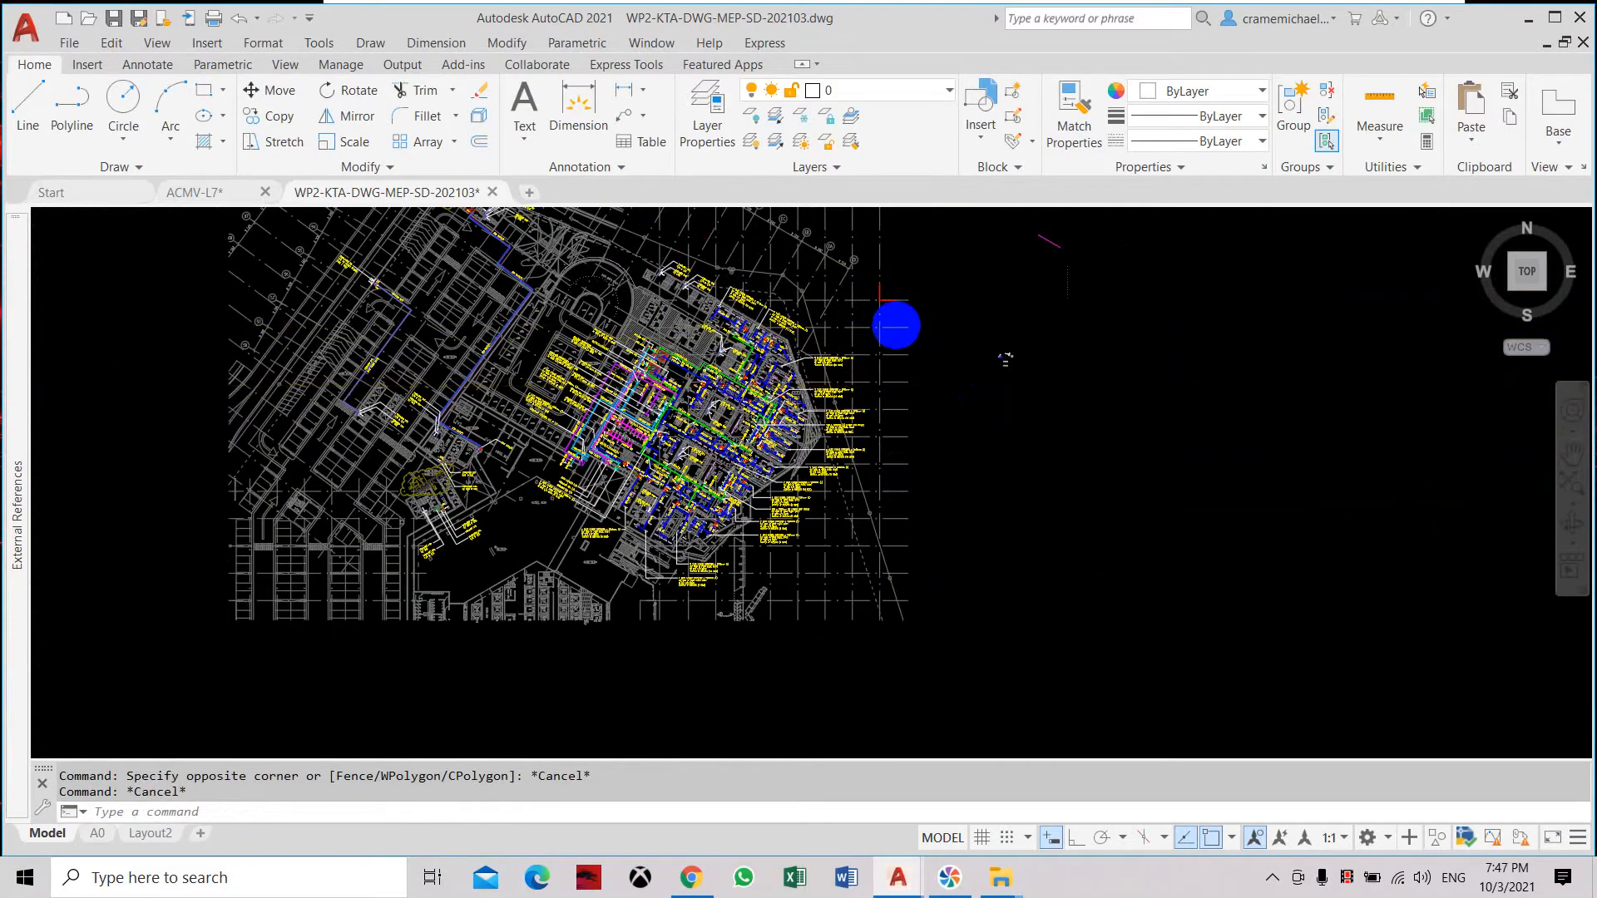
scroll(up, 3)
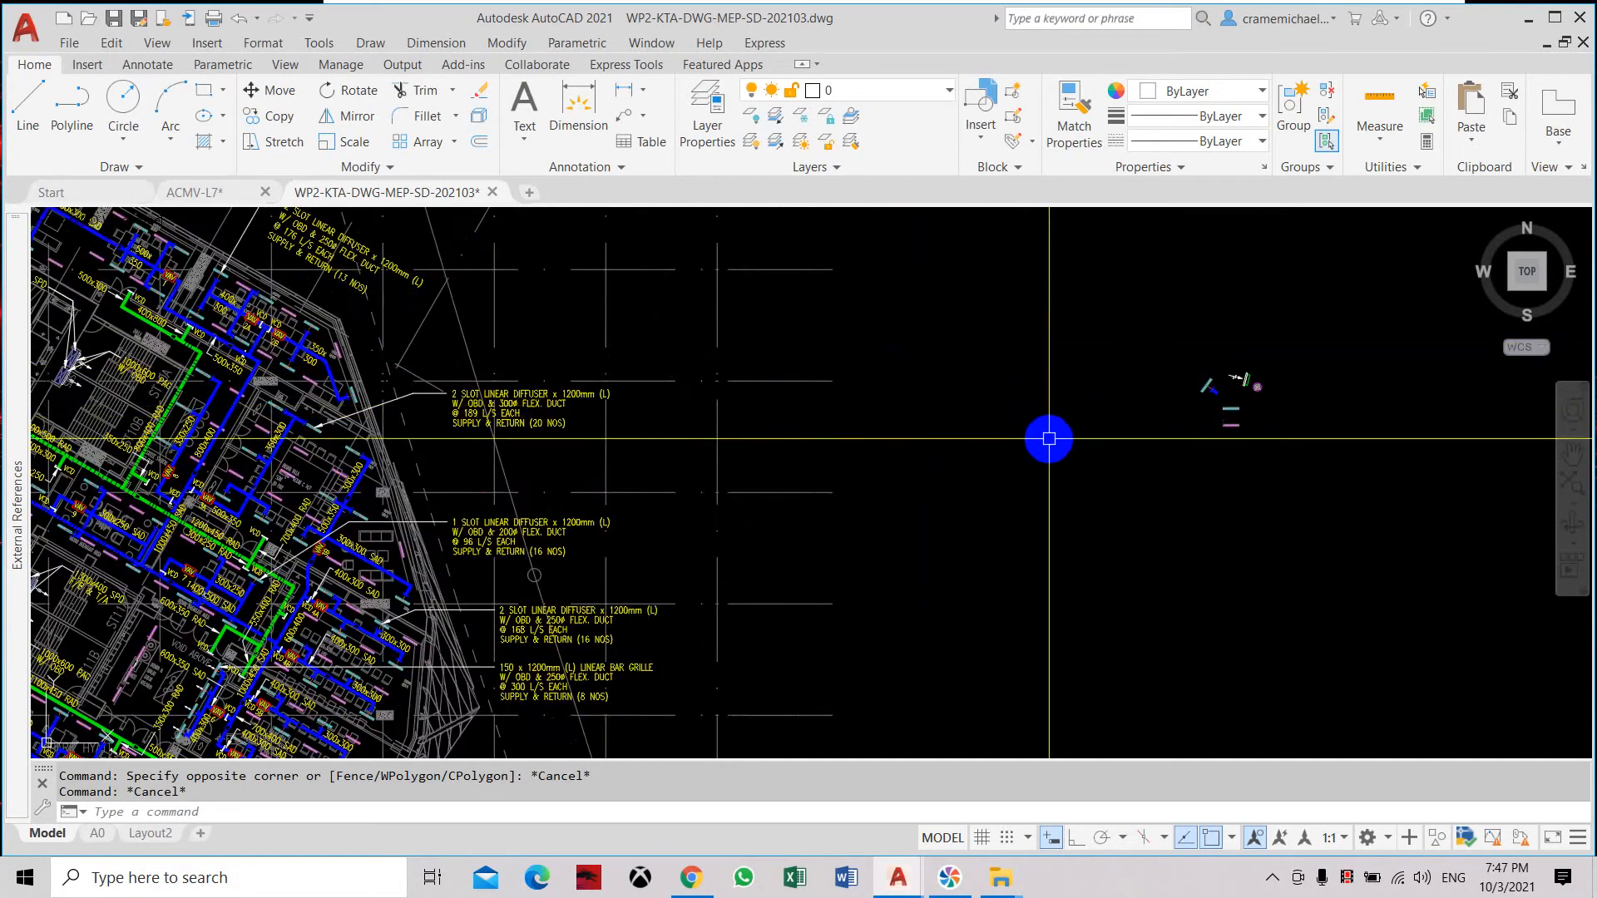
mouse_move(1067, 512)
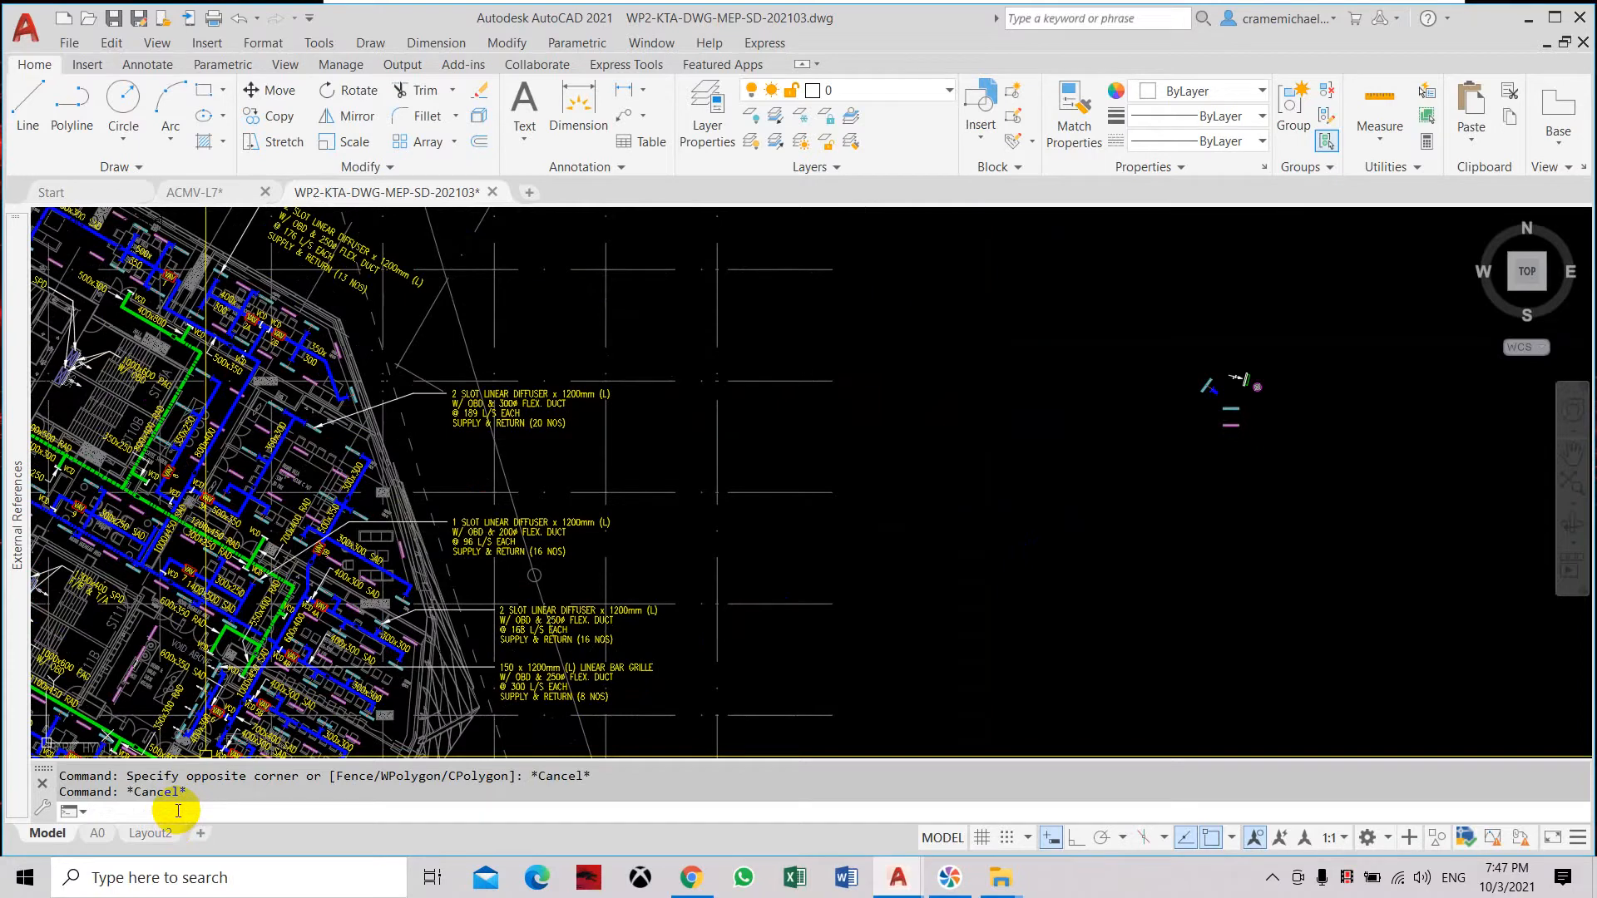
Change the PICKFIRST system variable from 0 to 1.
text(pi)
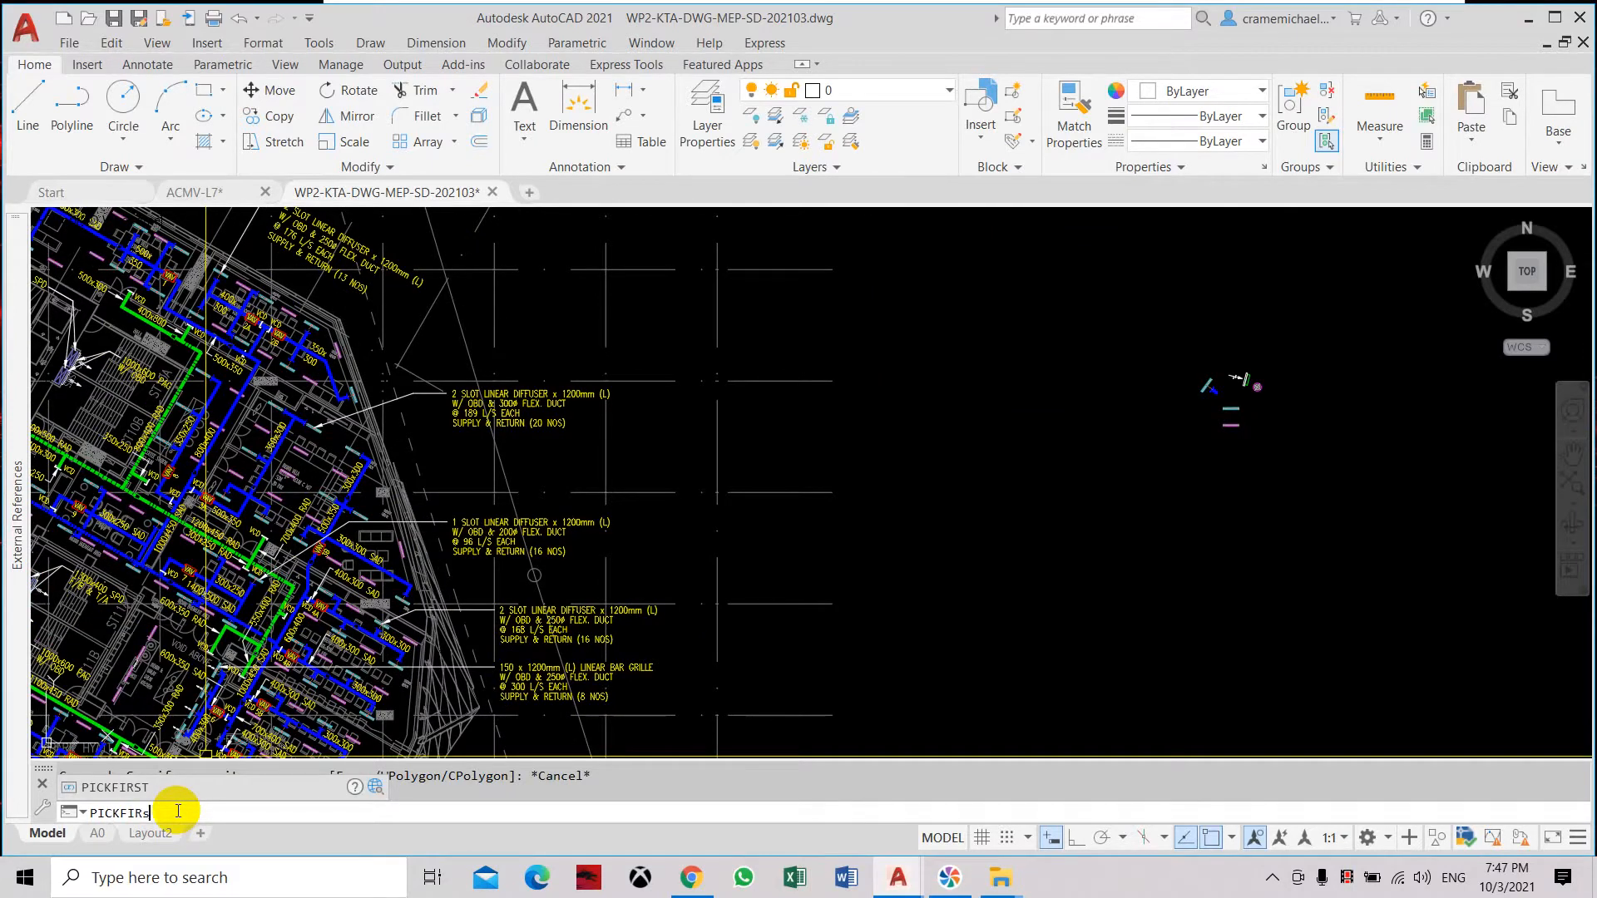
key(Return)
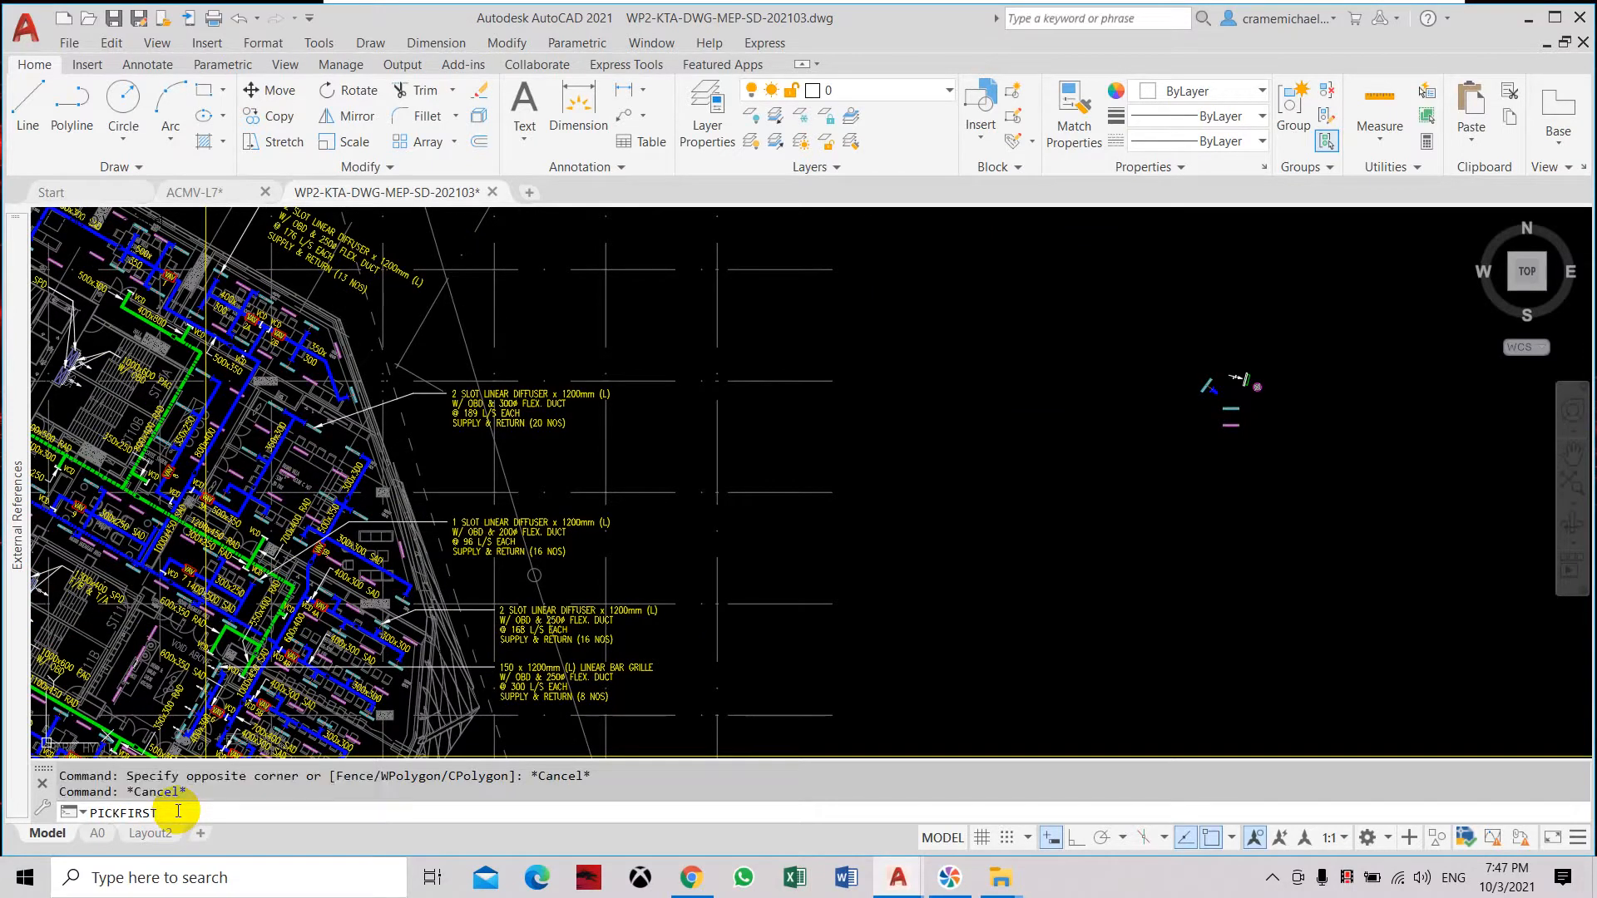
key(Return)
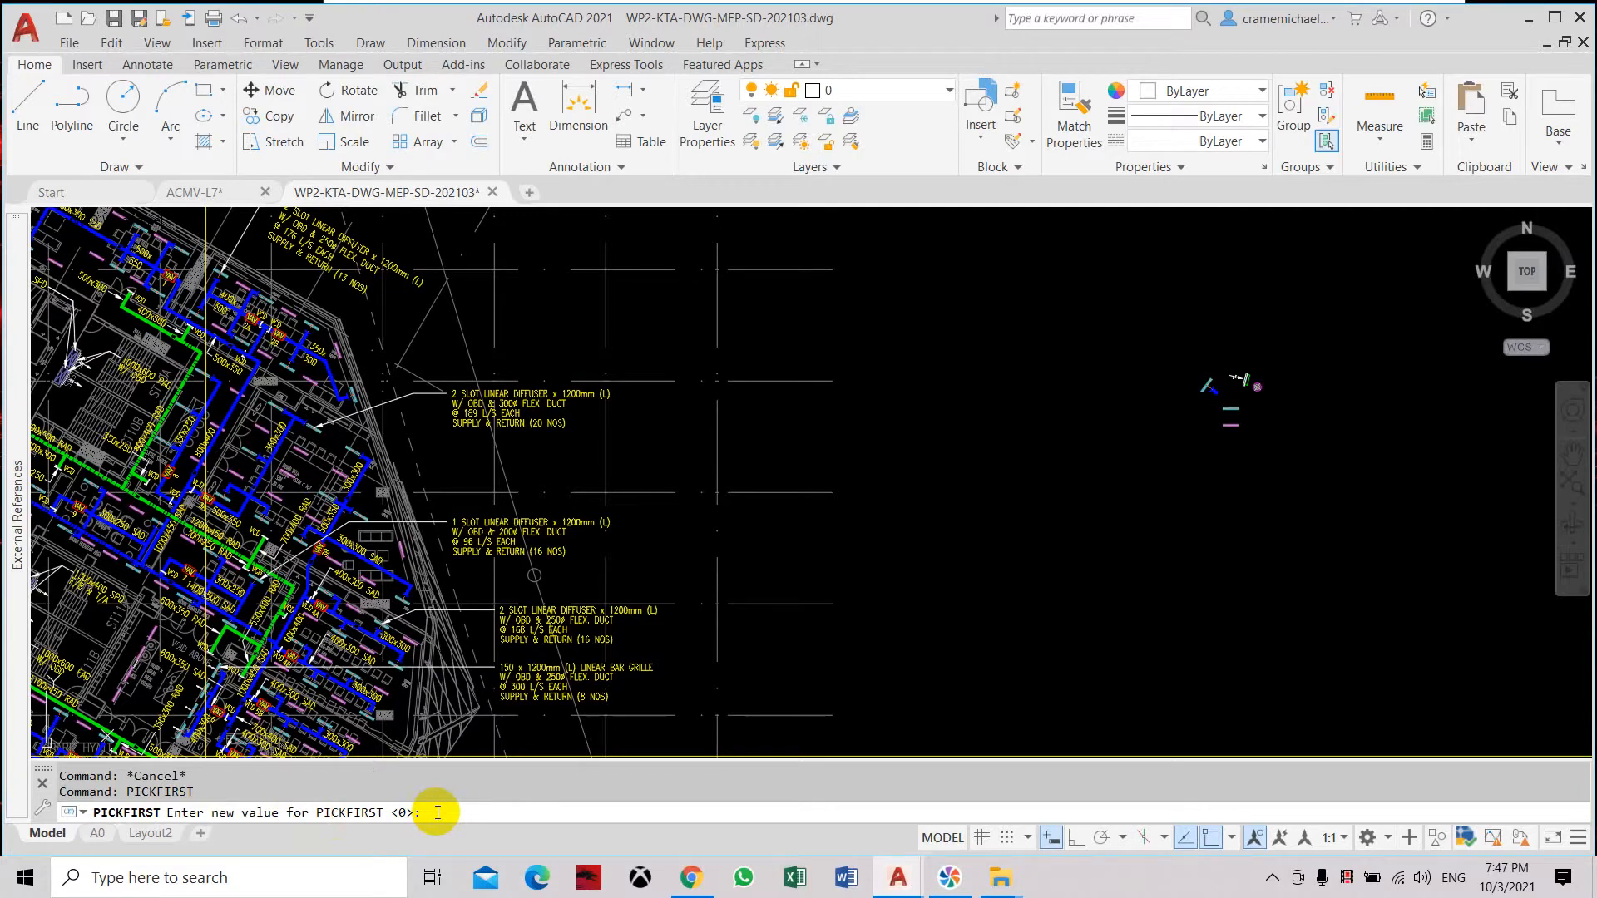
text(1)
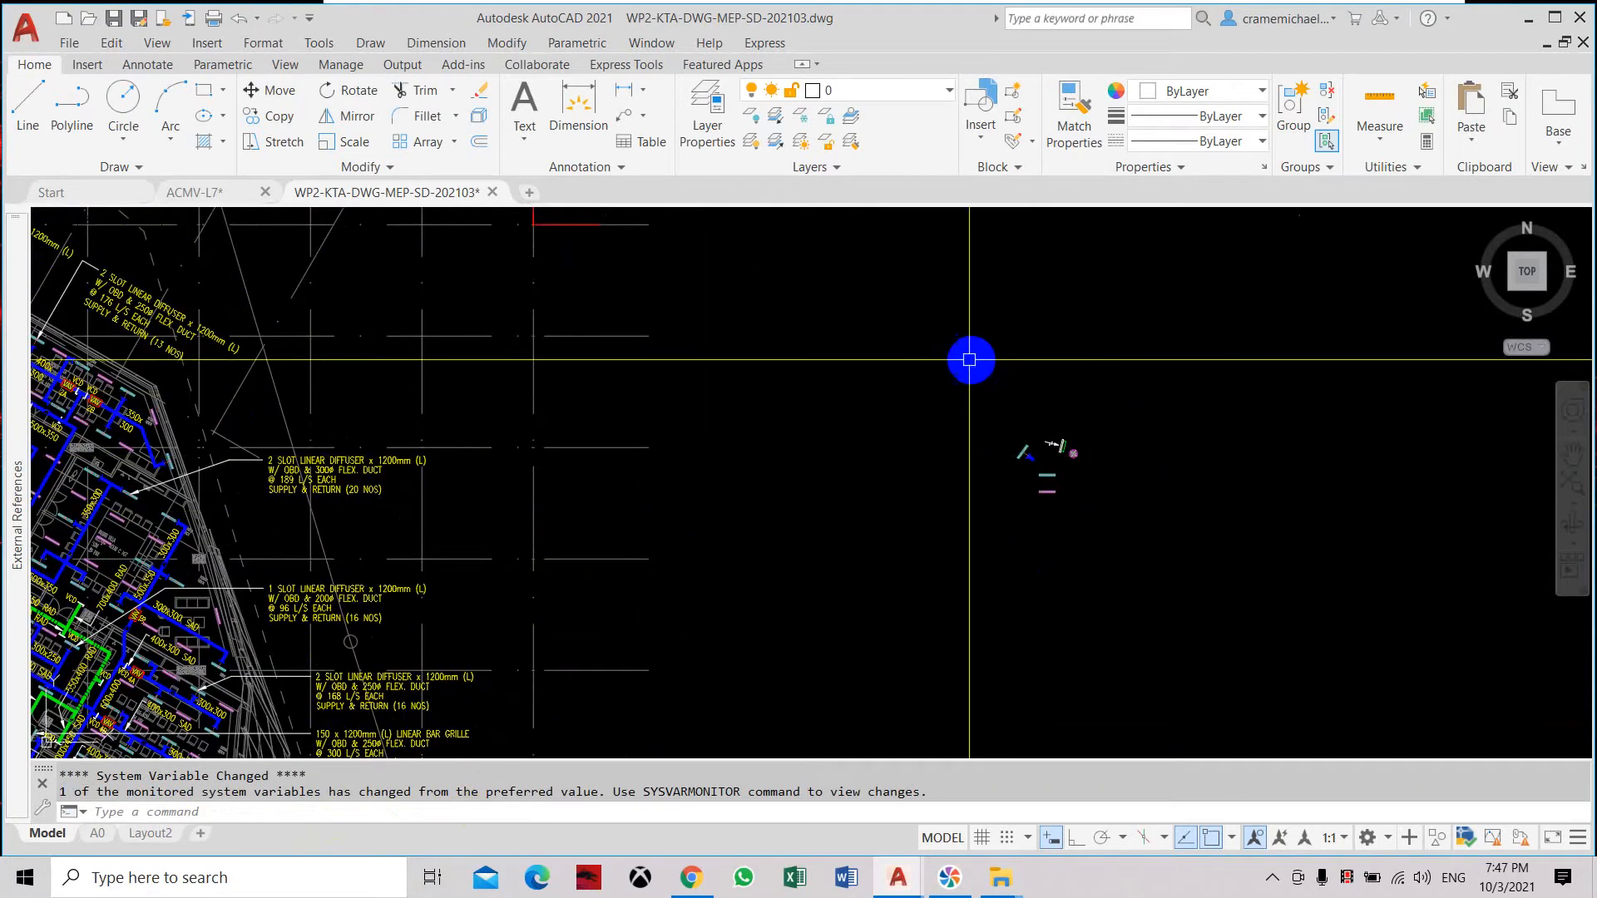
Window-select the small symbols to the right of the duct floor plan.
click(970, 359)
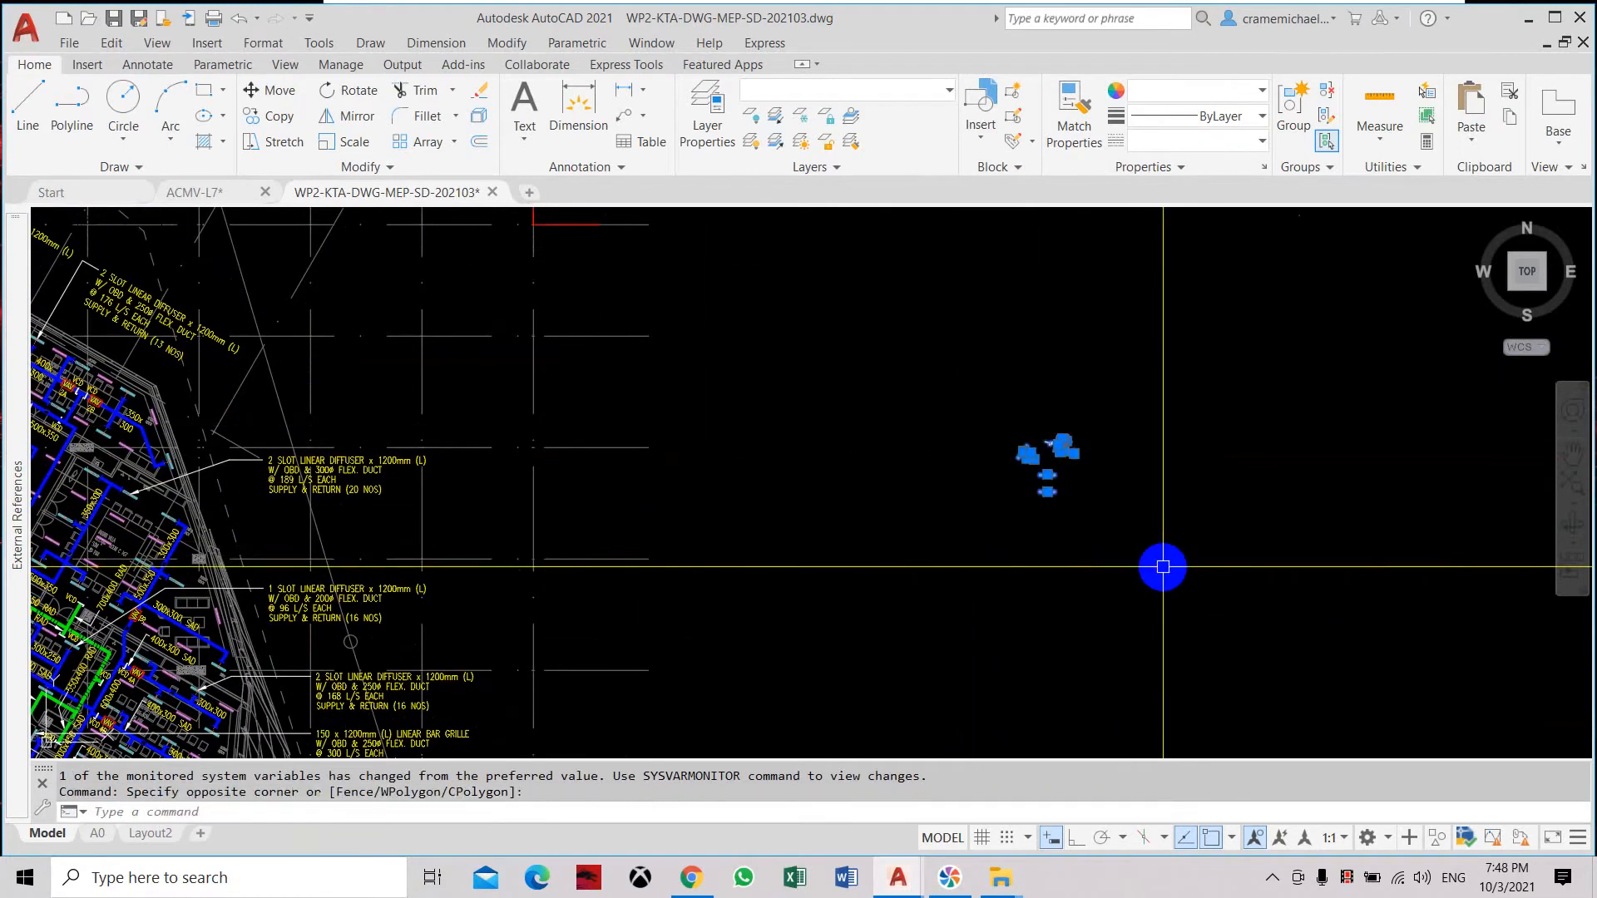
mouse_move(1181, 575)
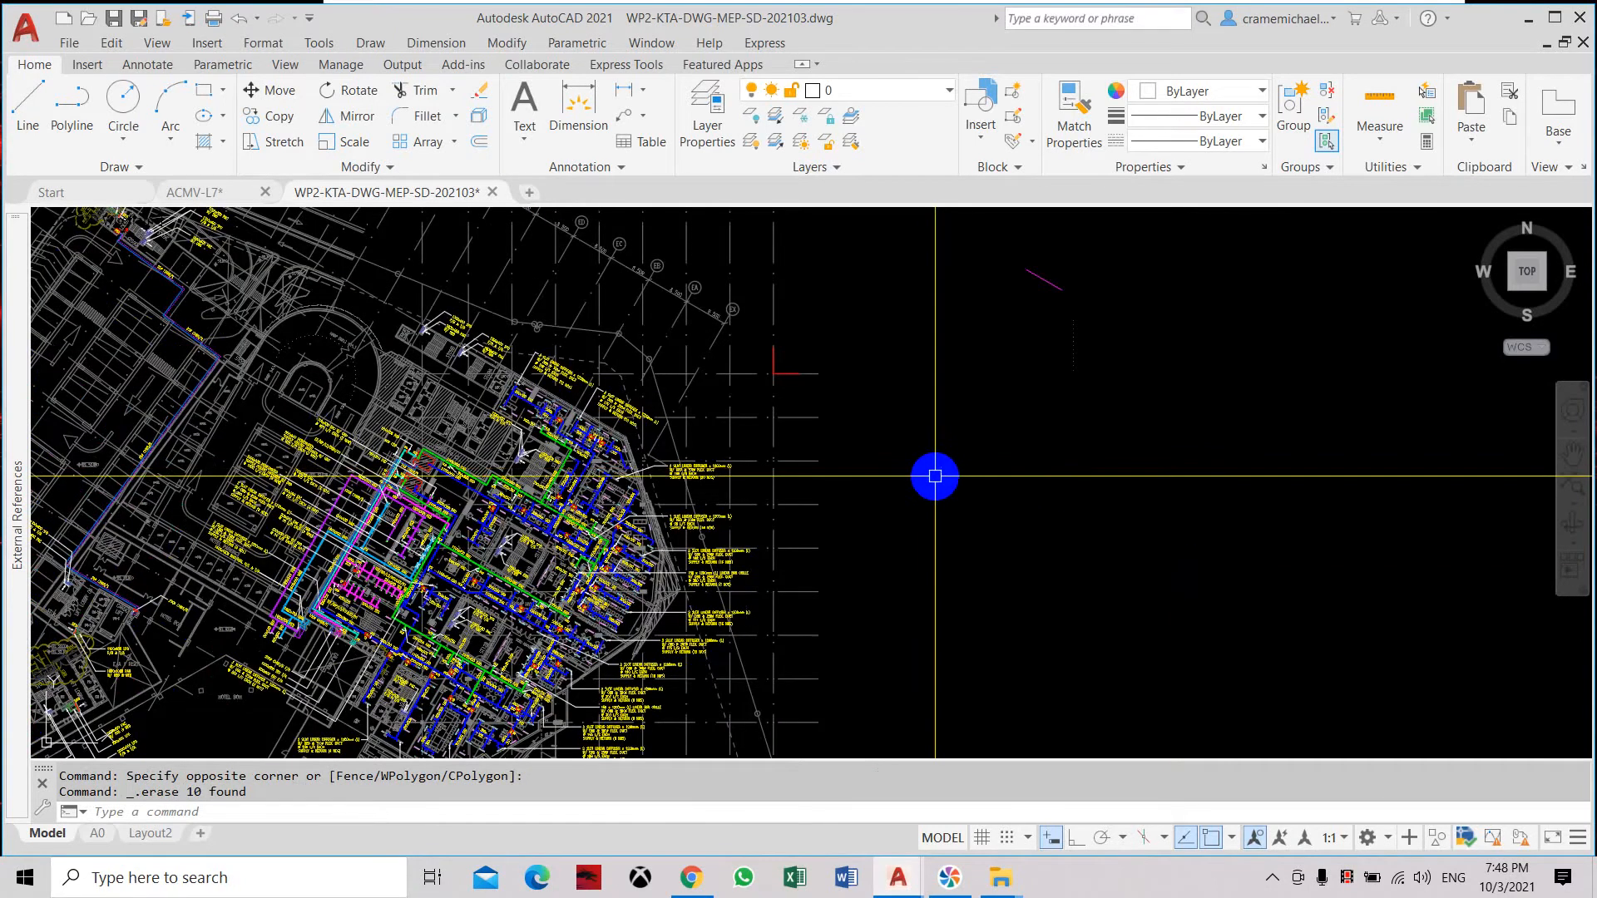
mouse_move(932, 446)
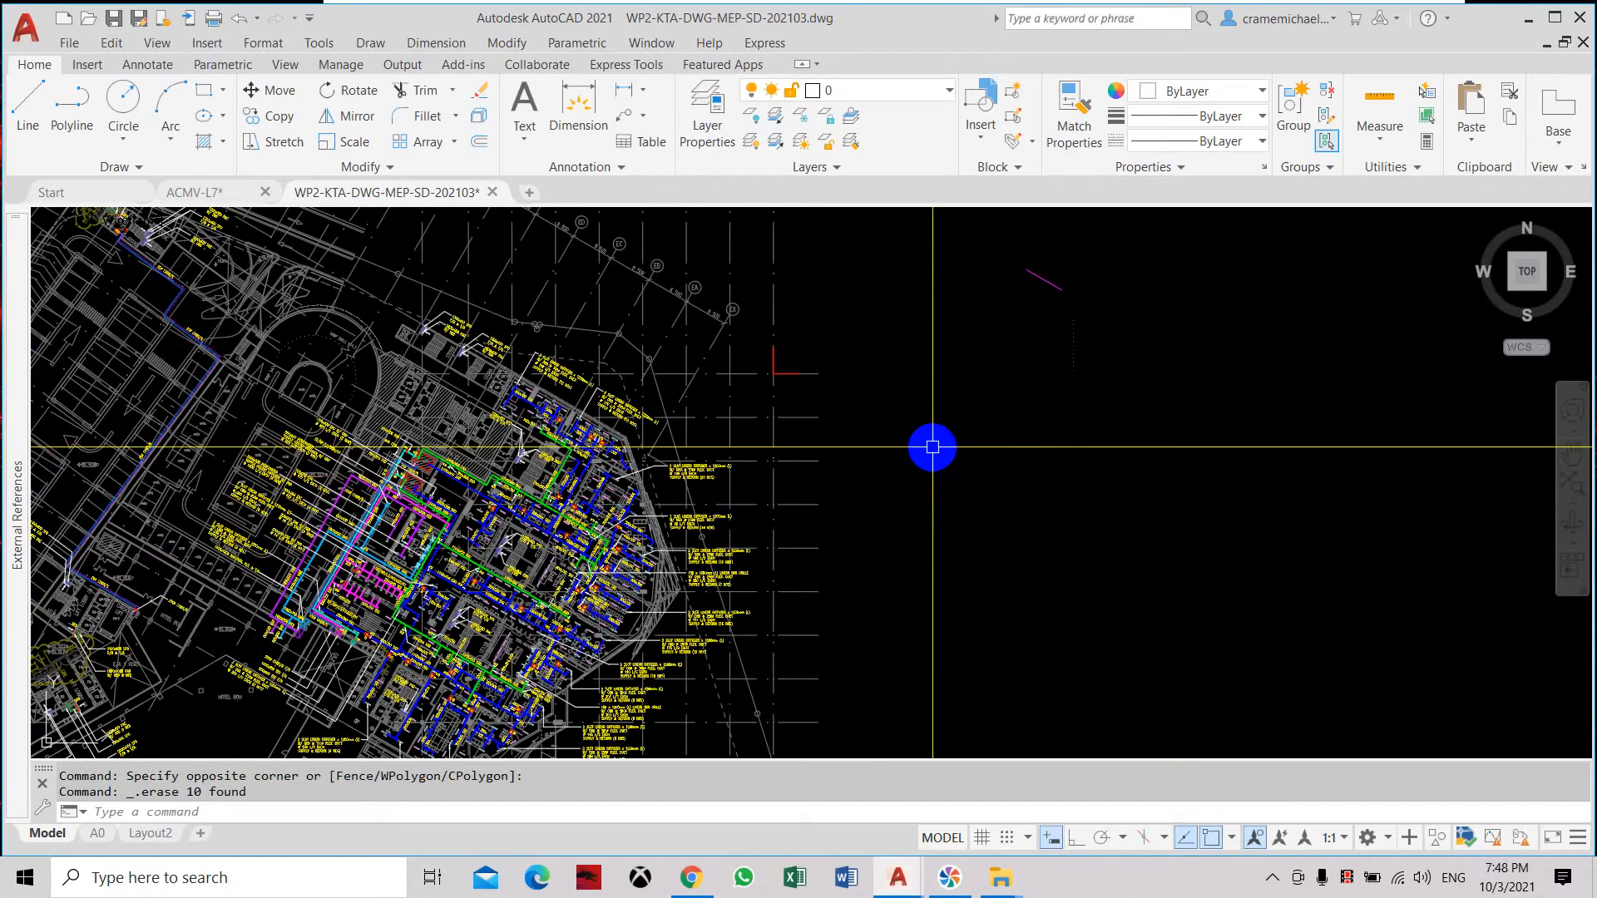
mouse_move(931, 467)
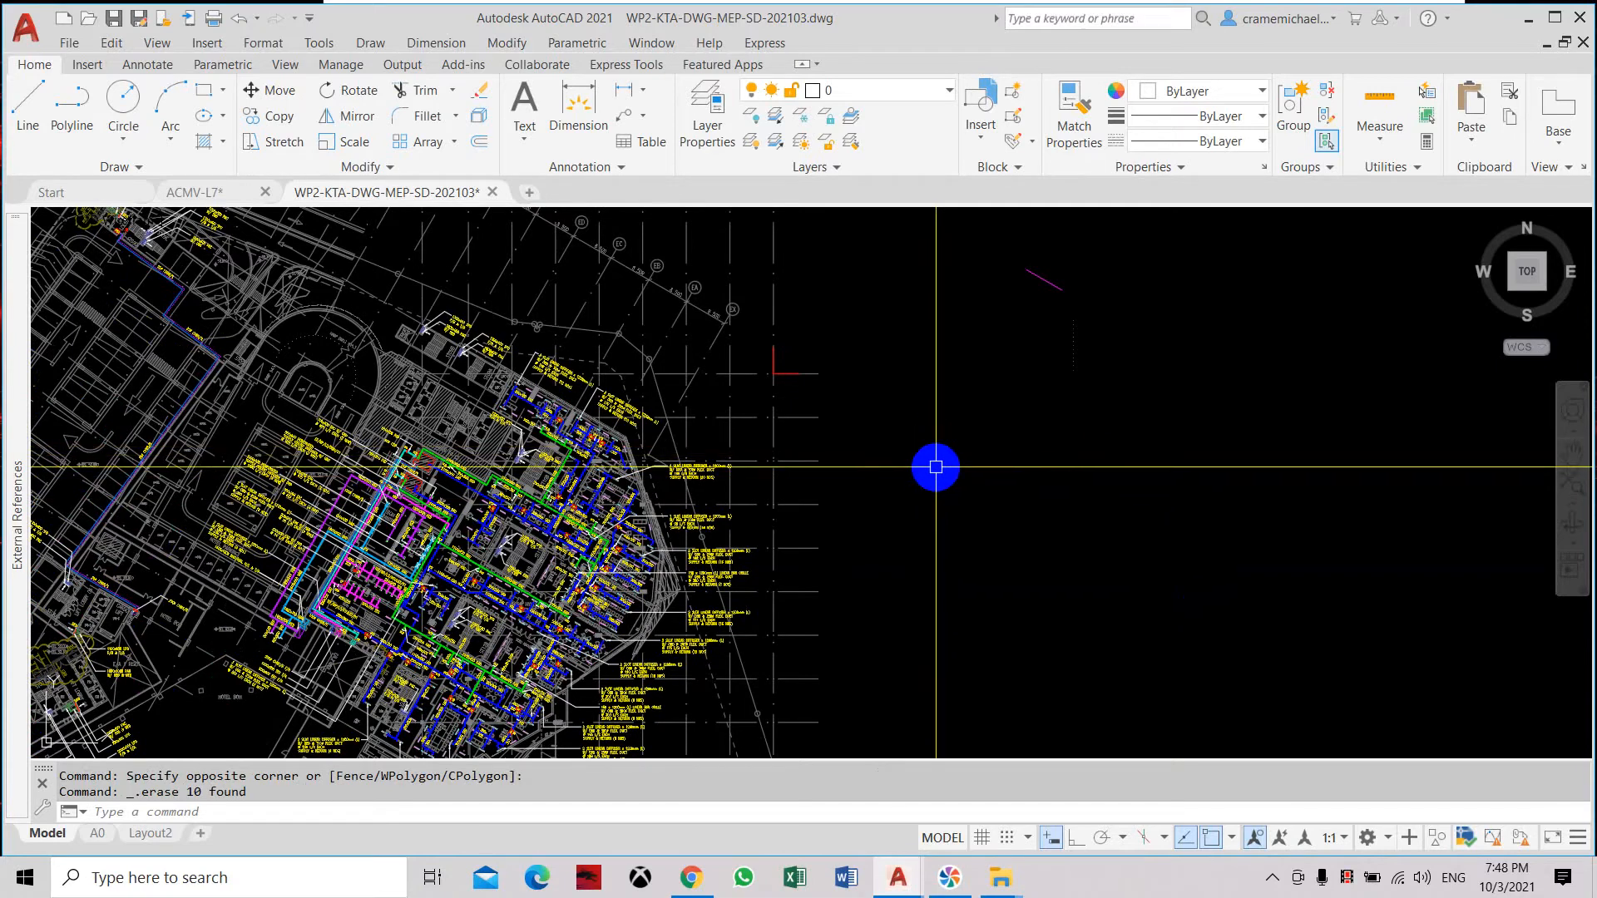